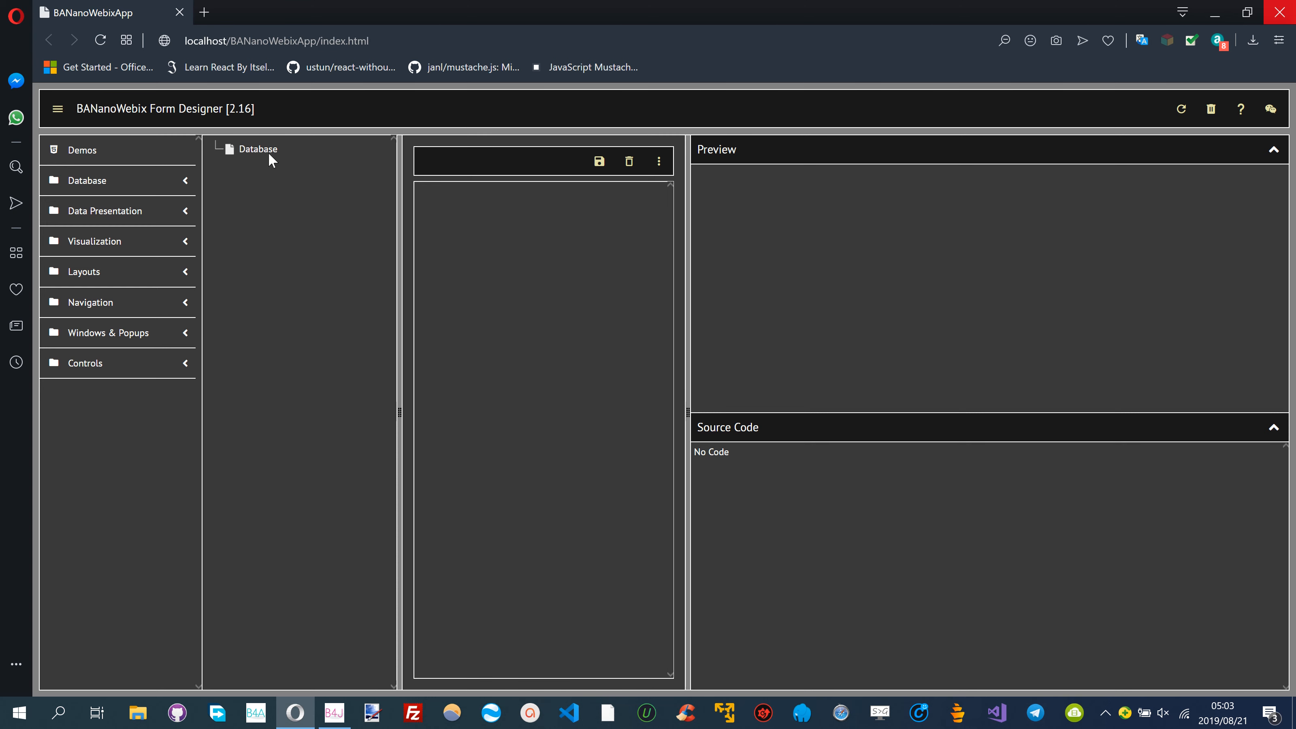
Switch the Database connection's type to BANanoSQLite from the Database Type dropdown
{"action": "left_click", "coordinate": [258, 149]}
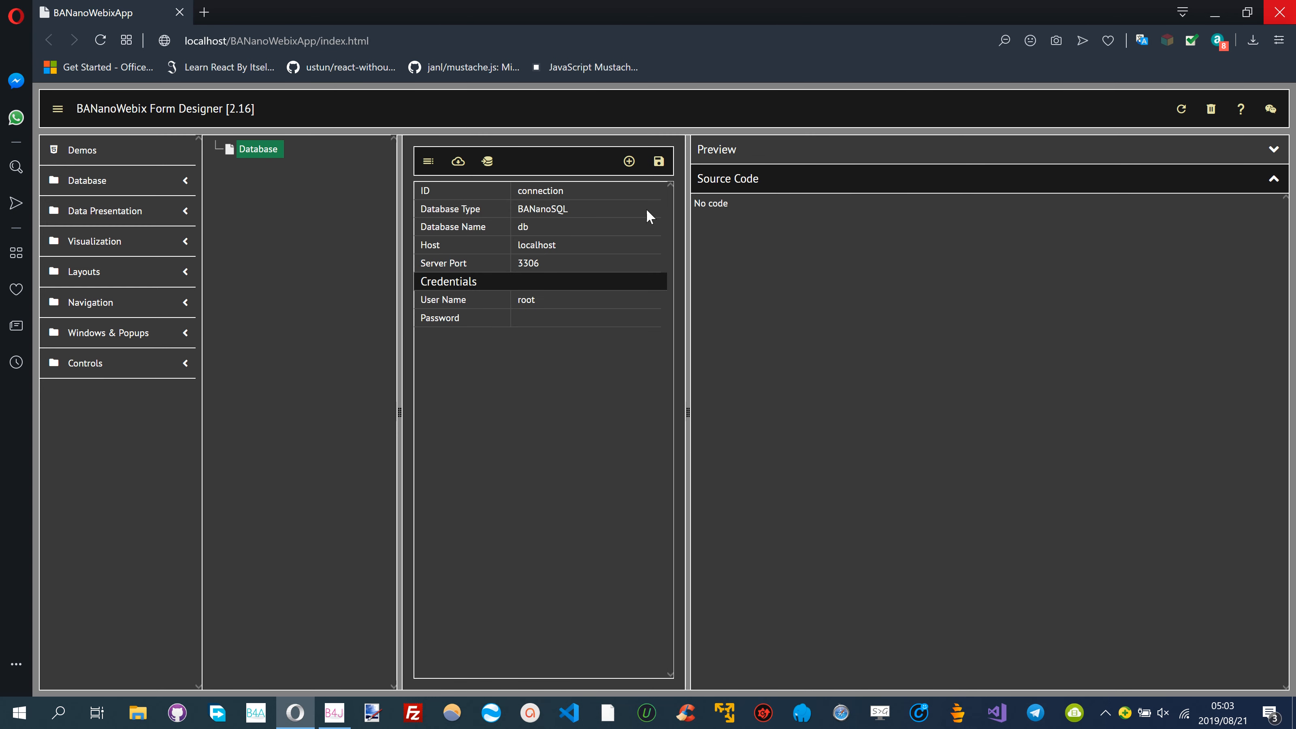
{"action": "left_click", "coordinate": [586, 208]}
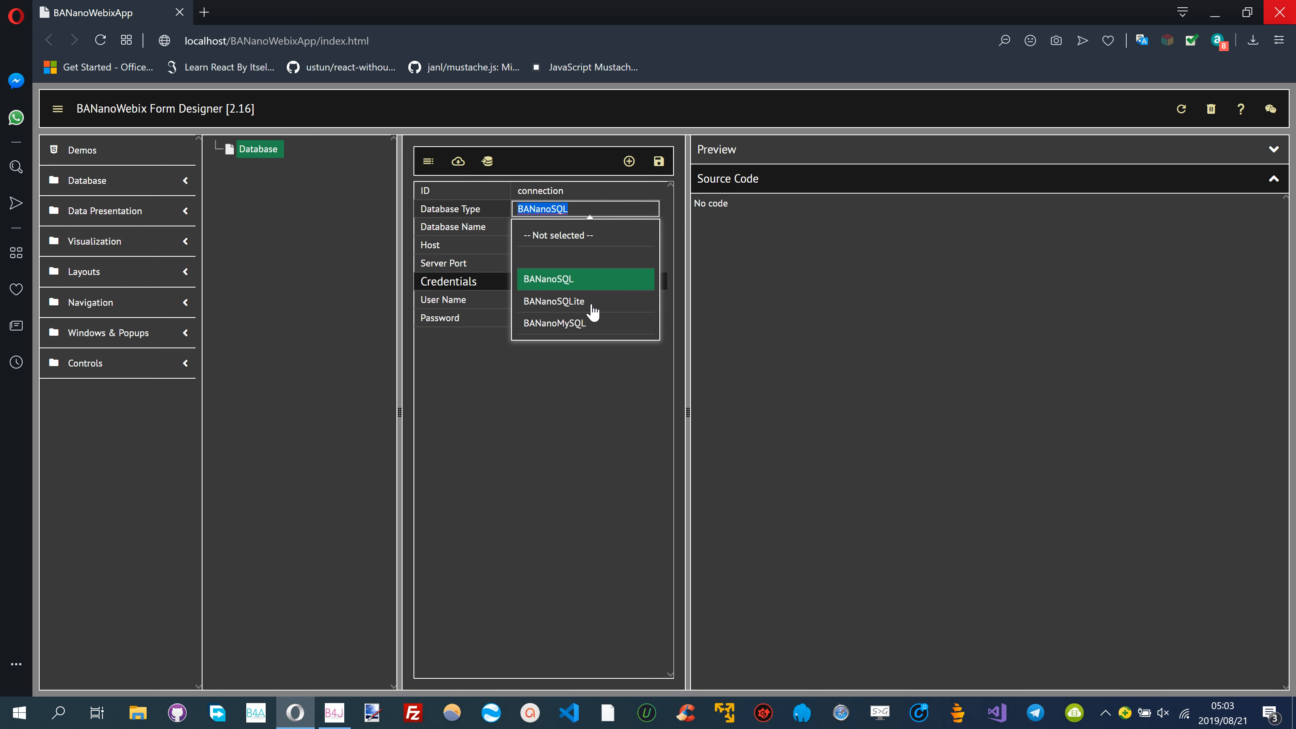
{"action": "left_click", "coordinate": [555, 301]}
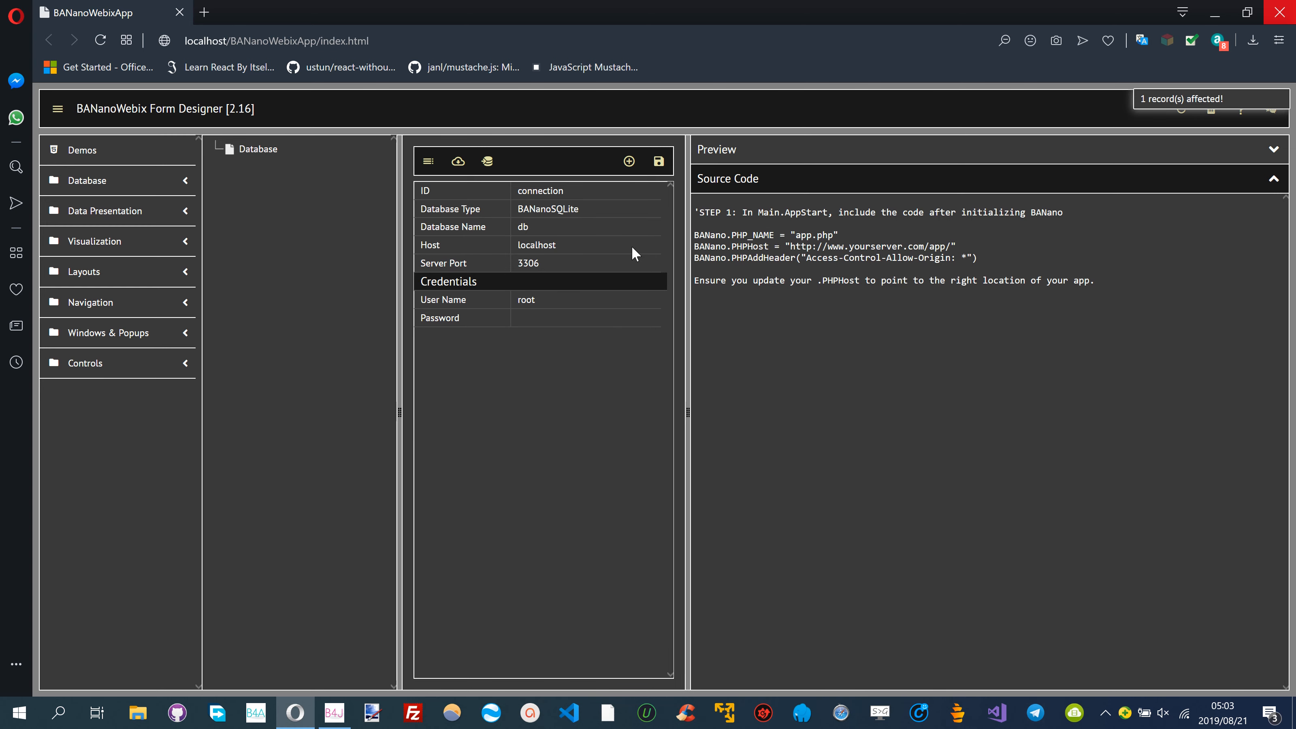
{"action": "mouse_move", "coordinate": [487, 161]}
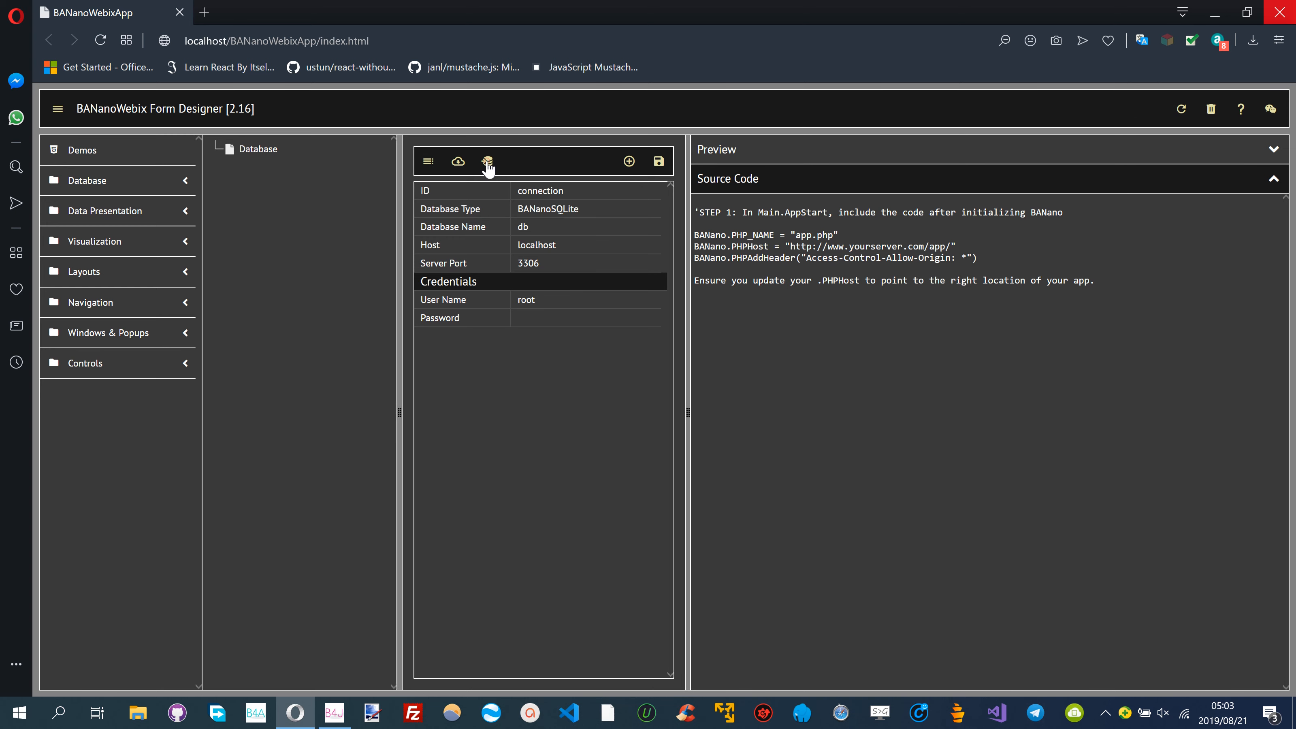
Import a database, choosing MyMoney.Show.db from the Desktop in the Open dialog
{"action": "left_click", "coordinate": [489, 161]}
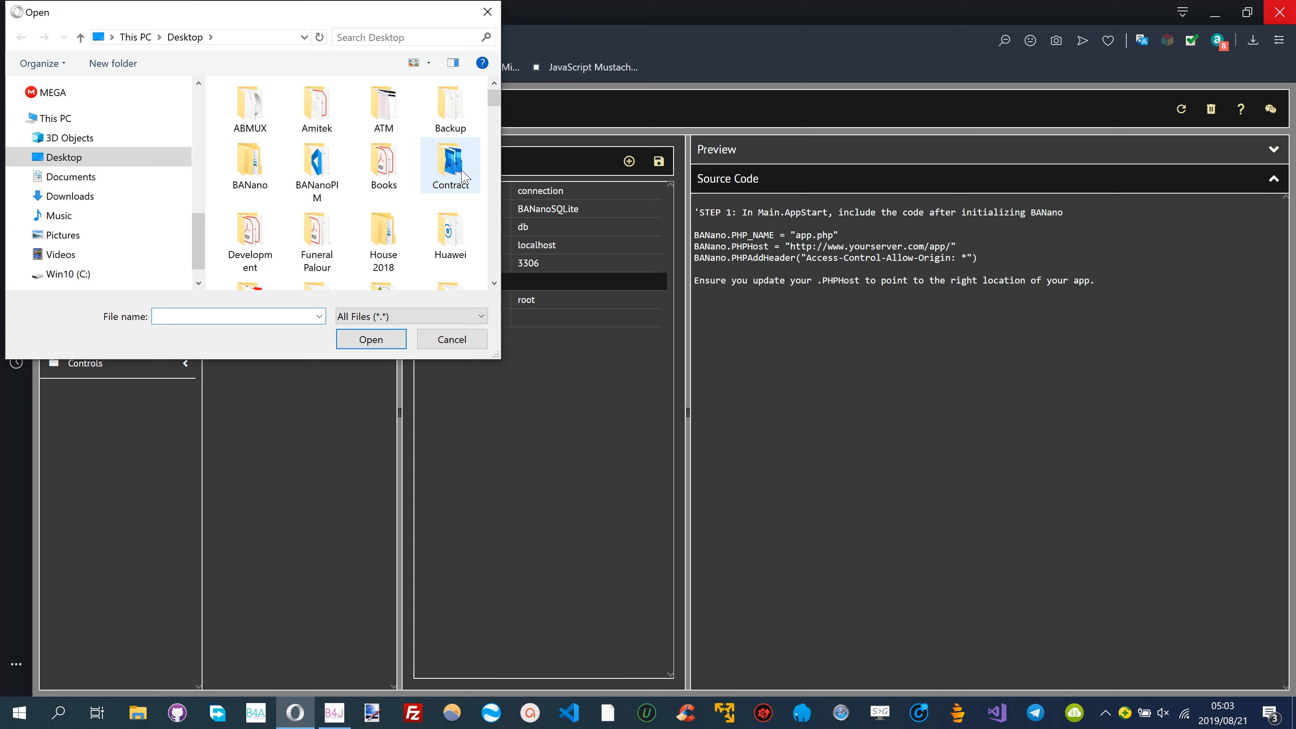
{"action": "scroll", "scroll_direction": "down", "scroll_amount": 3}
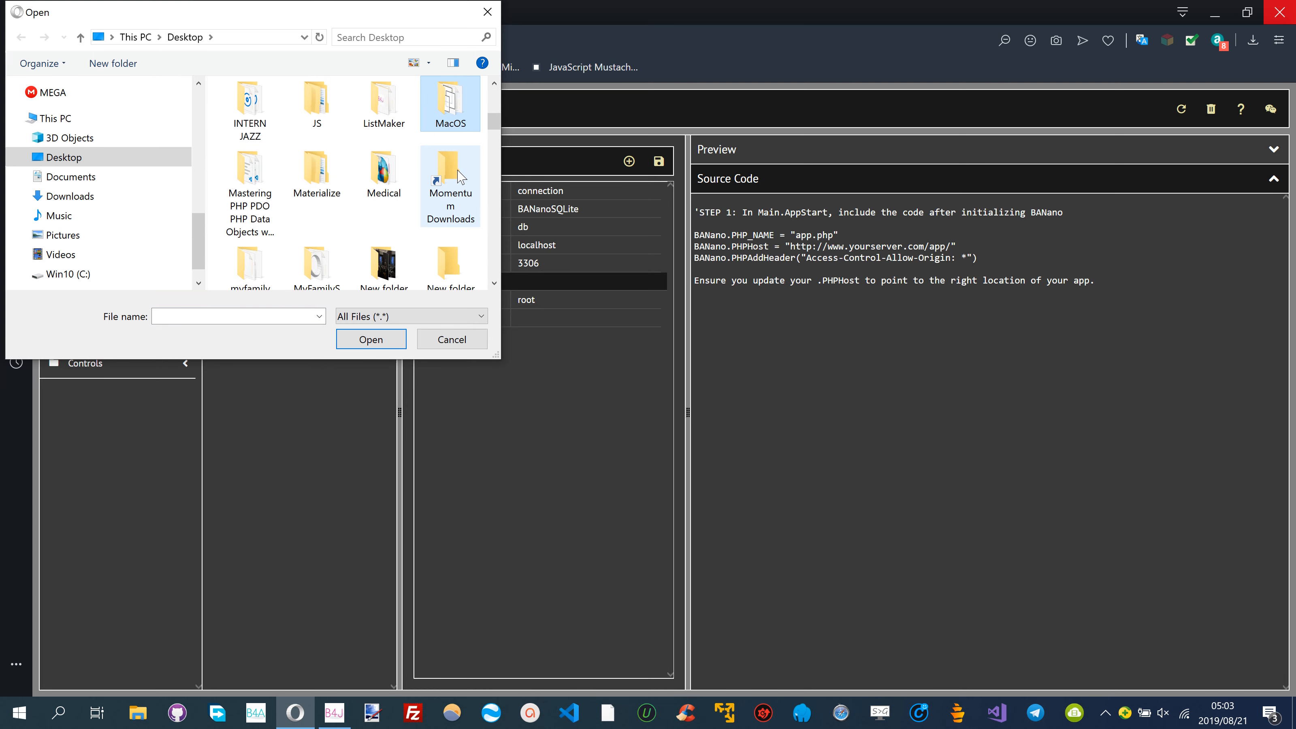
{"action": "left_click", "coordinate": [250, 173]}
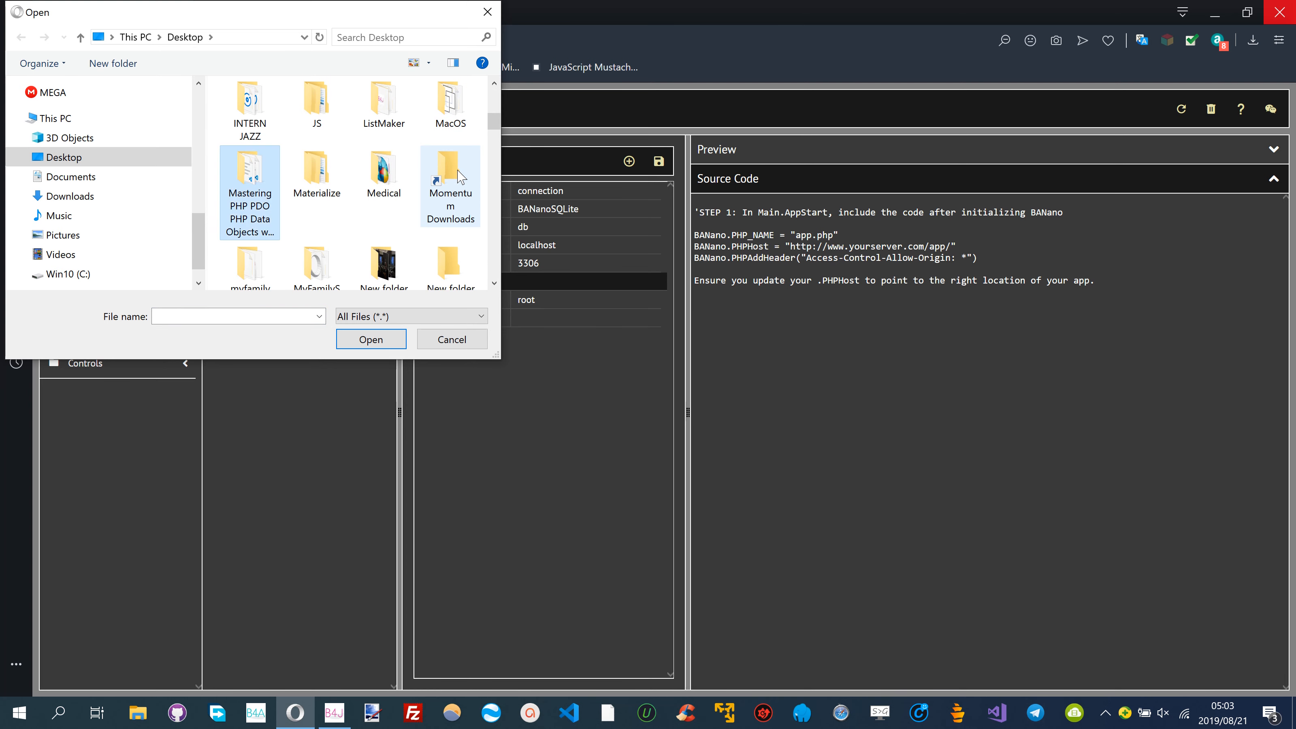
{"action": "left_click", "coordinate": [383, 108]}
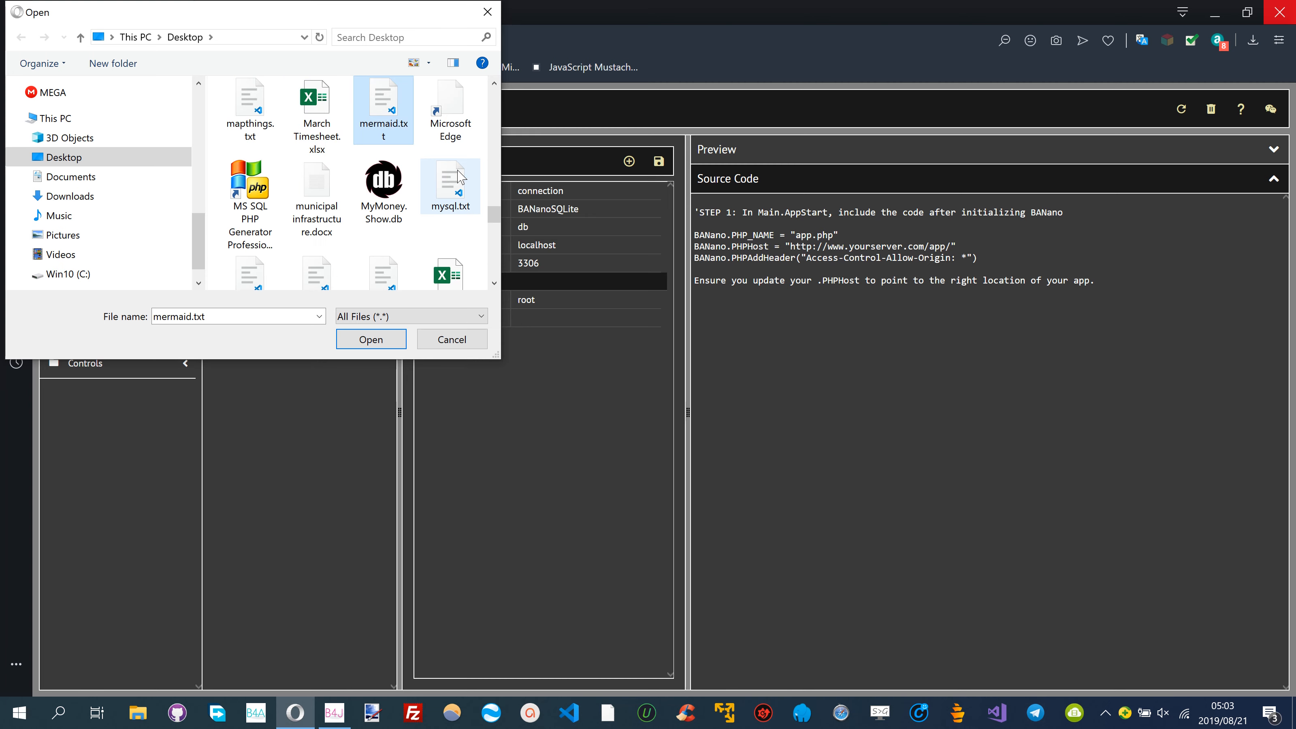
{"action": "left_click", "coordinate": [382, 187]}
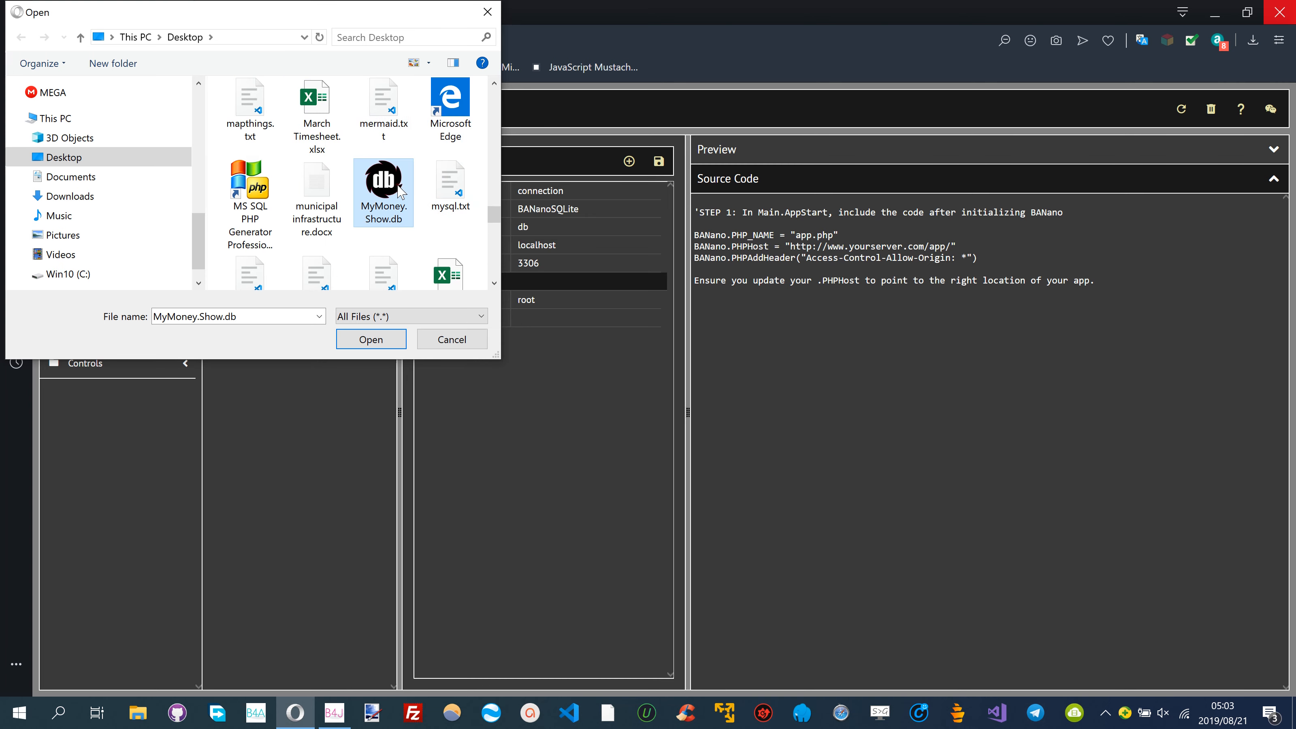
{"action": "left_click", "coordinate": [371, 339]}
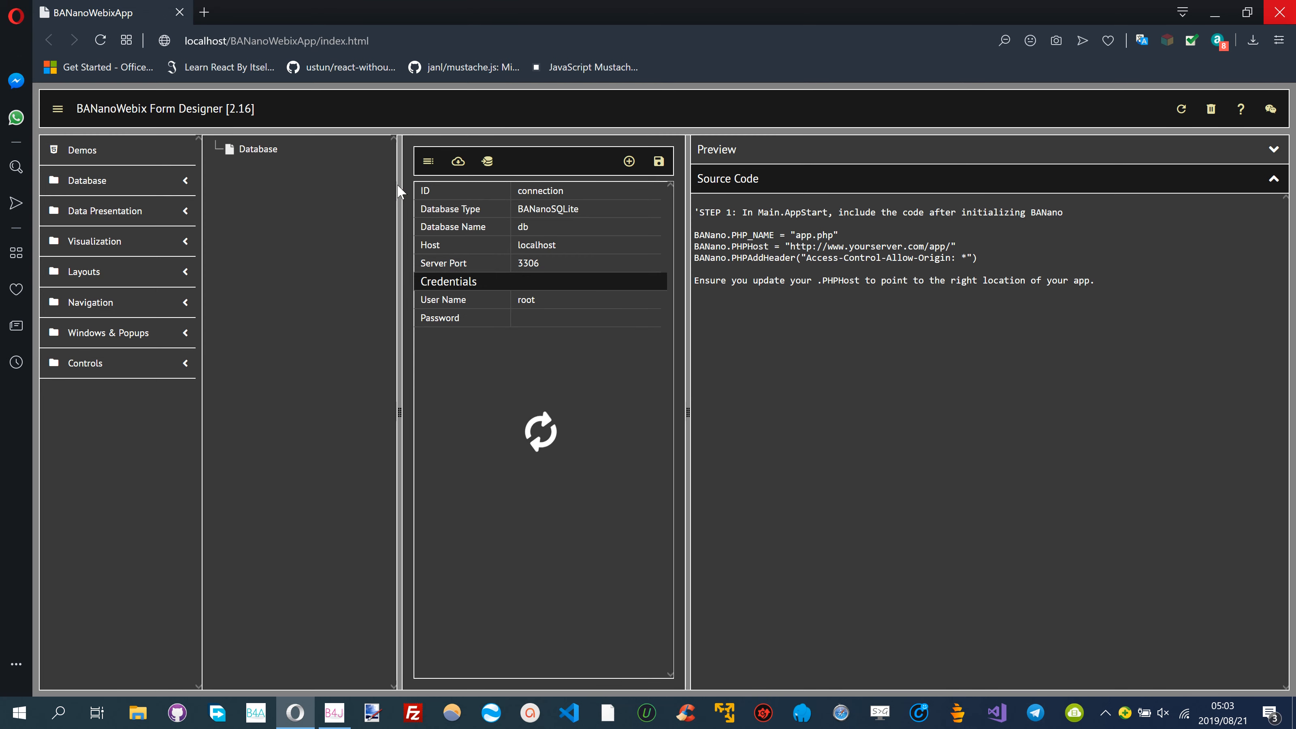
Select table.Accounts in the tree and review its generated CRUD source code
{"action": "left_click", "coordinate": [215, 149]}
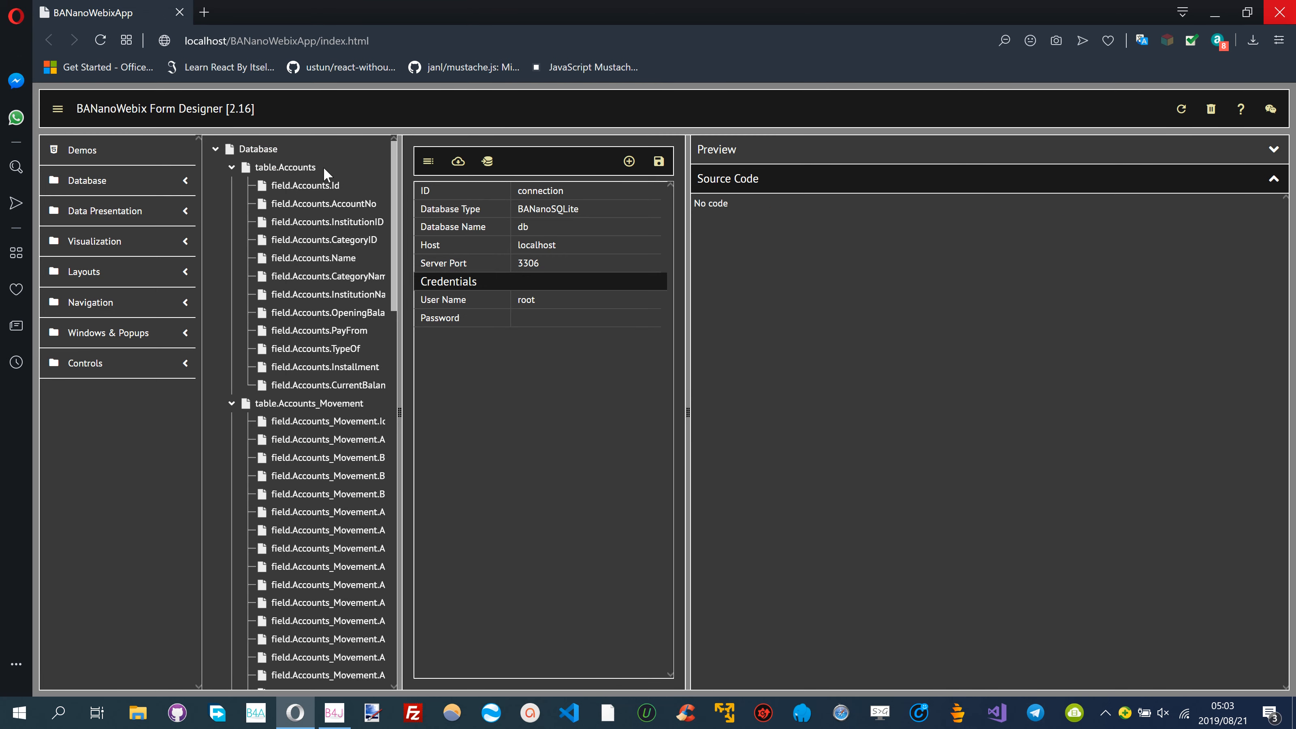
{"action": "left_click", "coordinate": [285, 167]}
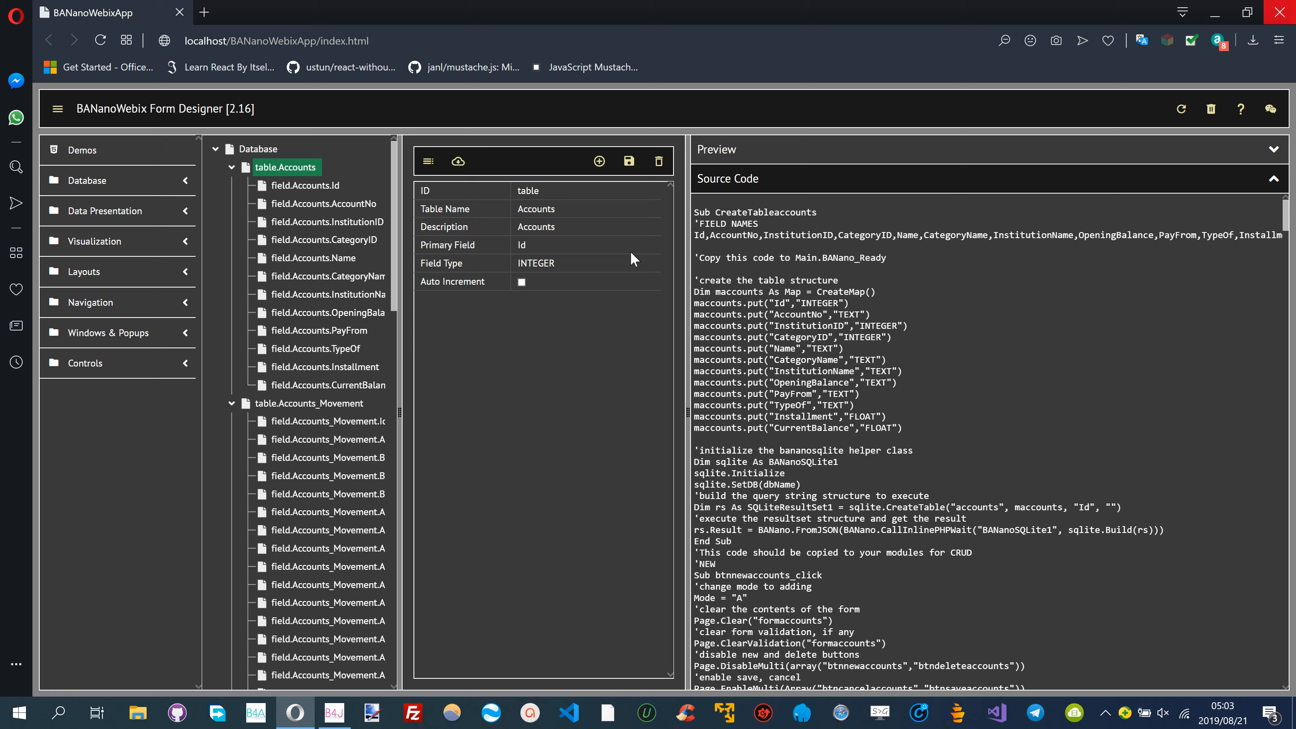
{"action": "scroll", "scroll_direction": "down", "scroll_amount": 3}
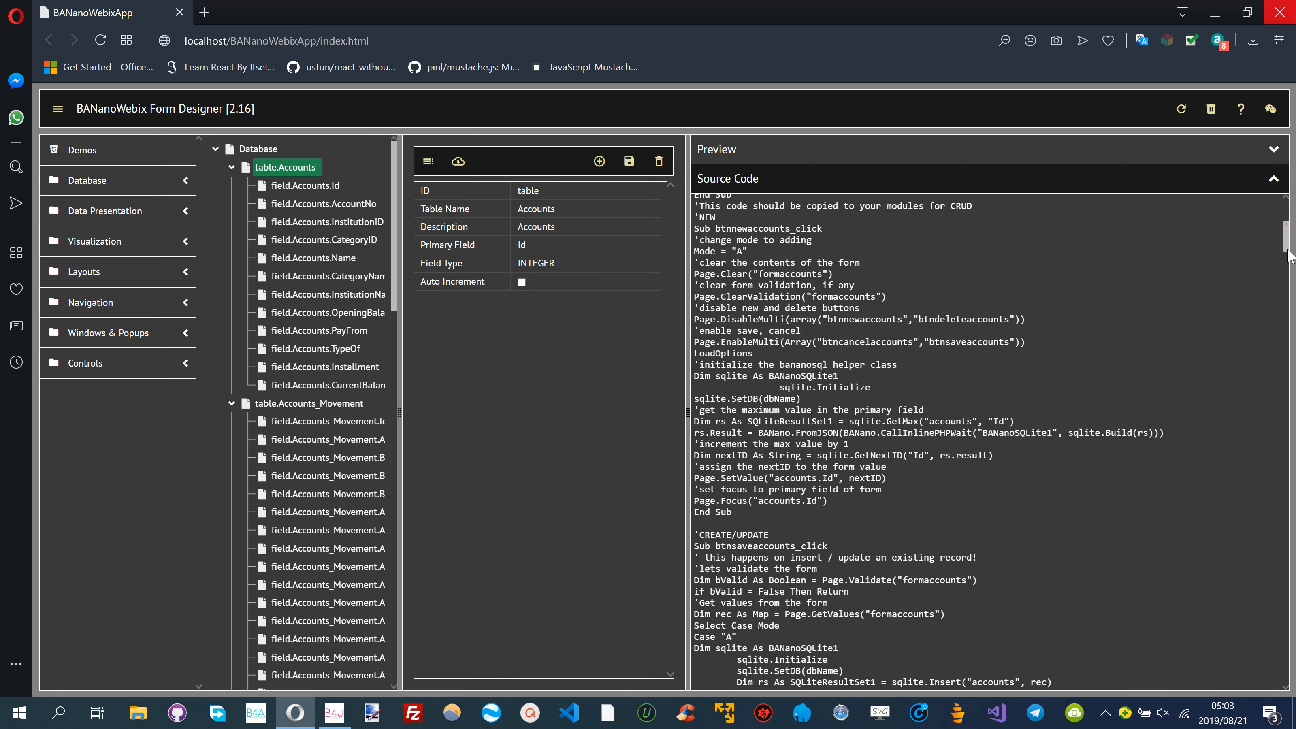
{"action": "scroll", "scroll_direction": "up", "scroll_amount": 3}
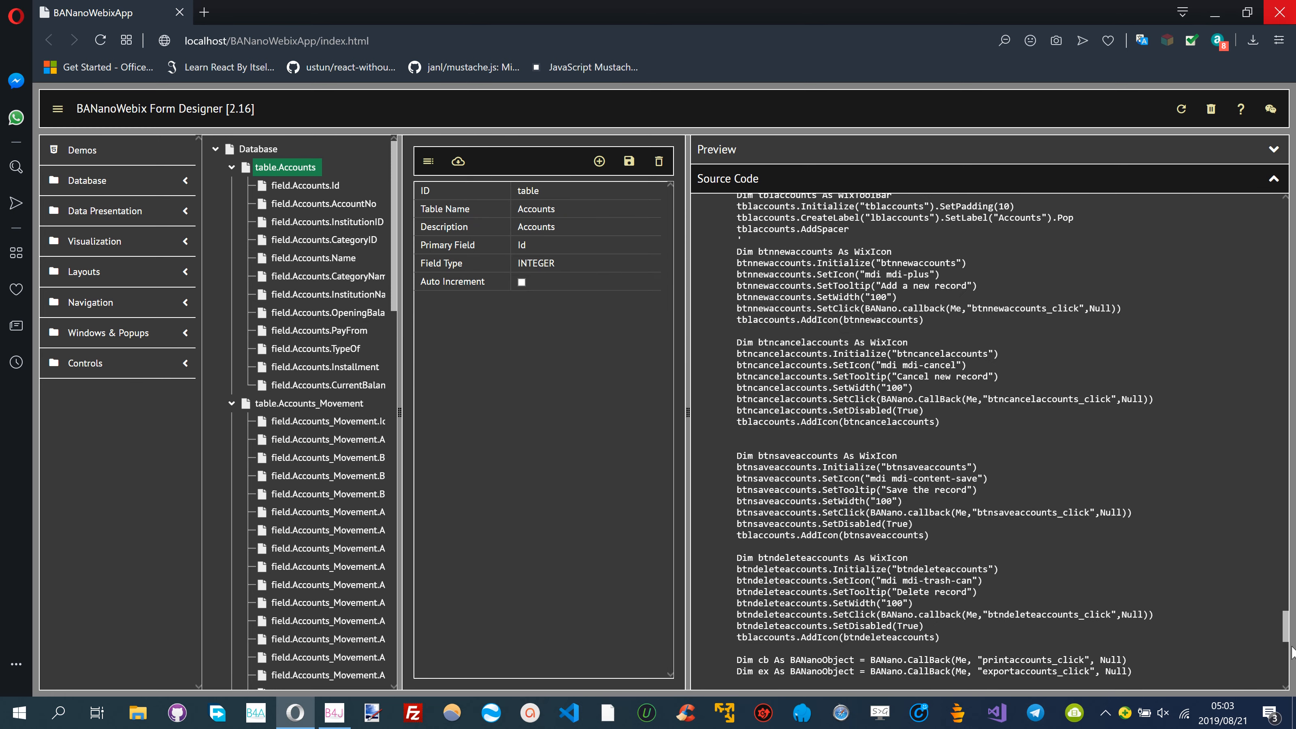
{"action": "scroll", "scroll_direction": "down", "scroll_amount": 3}
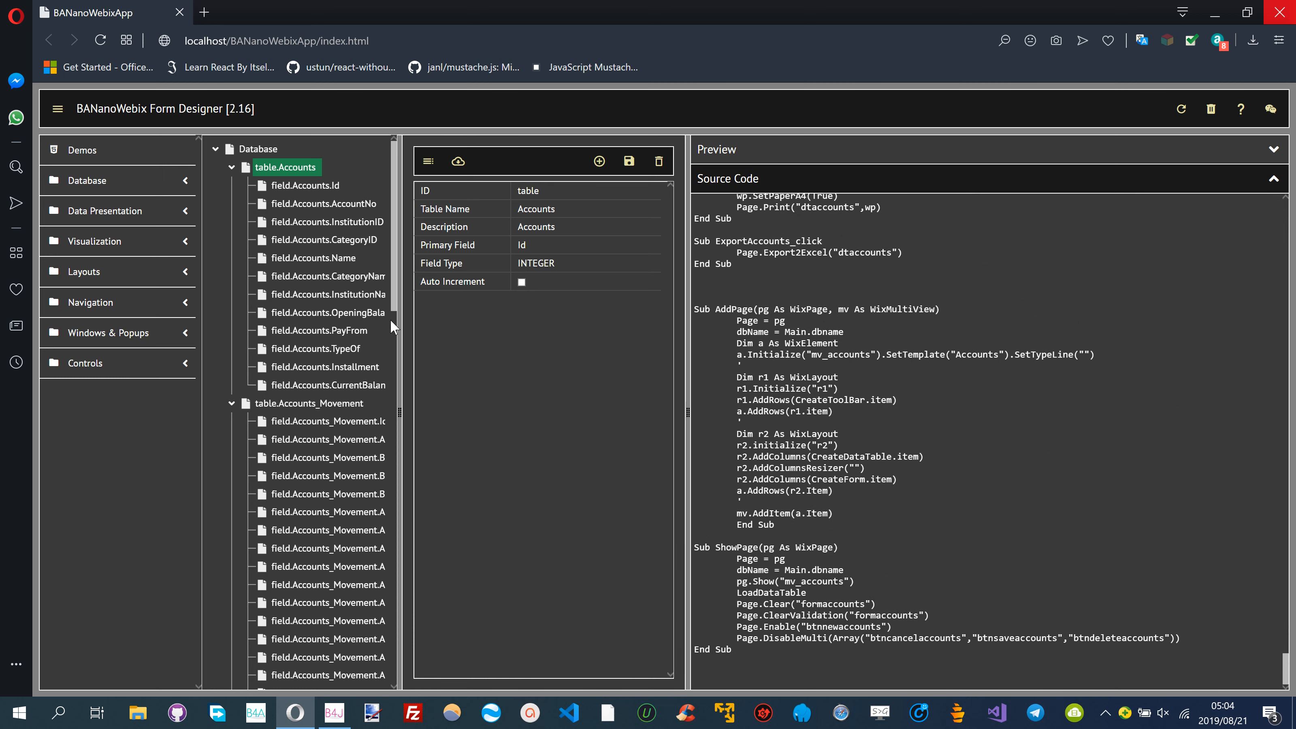
{"action": "mouse_move", "coordinate": [362, 294]}
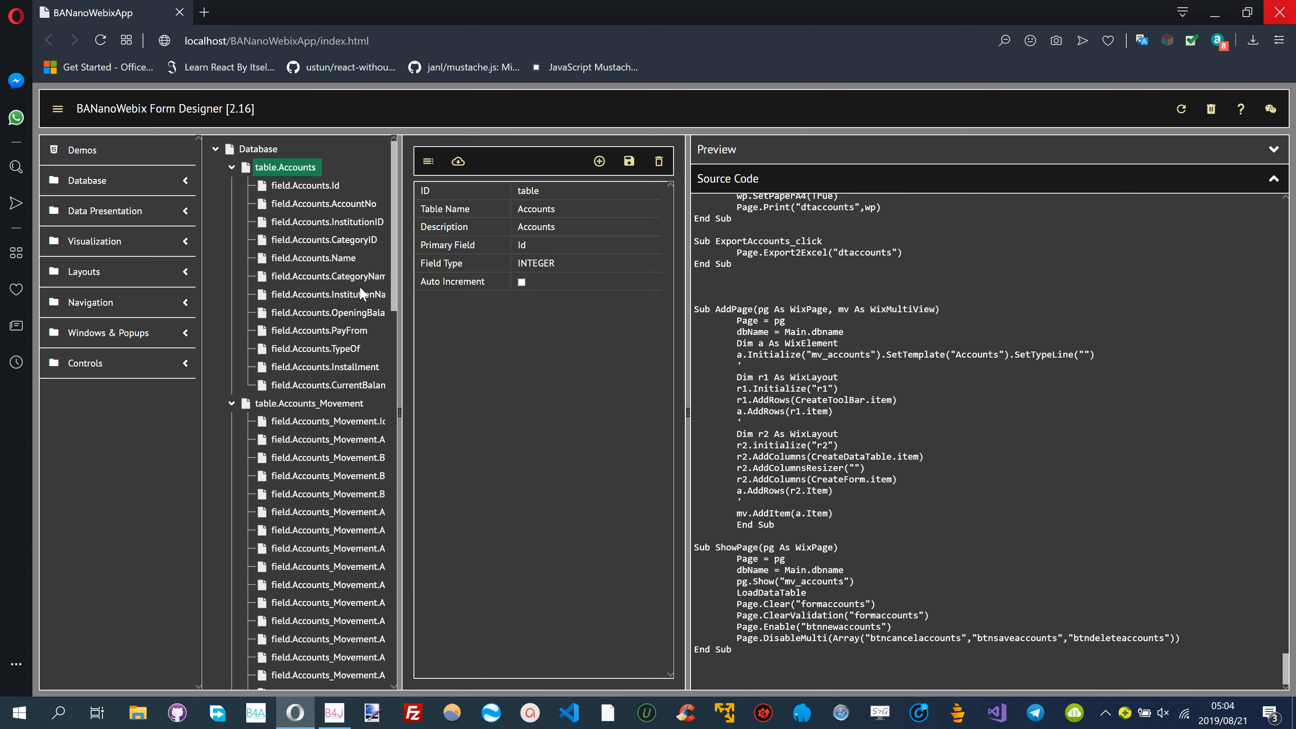
View field.Accounts.InstitutionName then InstitutionID, and start editing InstitutionID's Foreign Value
{"action": "left_click", "coordinate": [325, 294]}
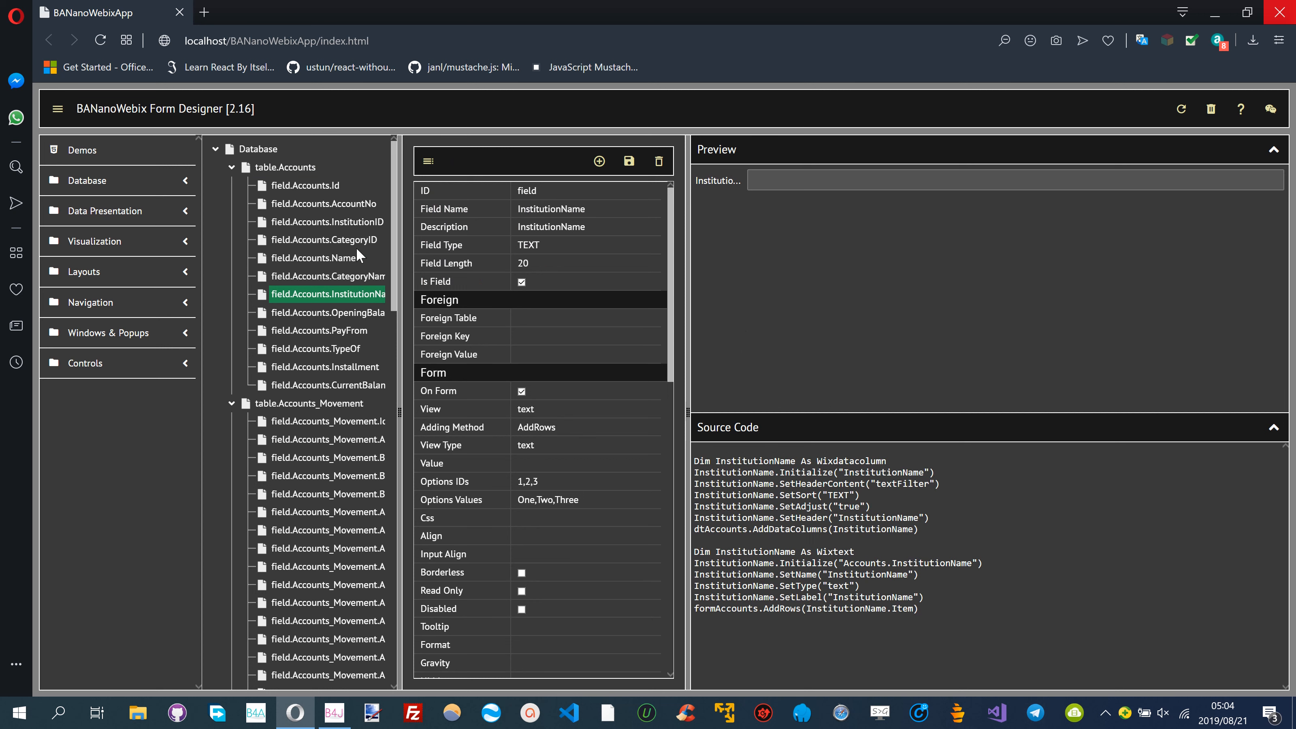
{"action": "left_click", "coordinate": [325, 221]}
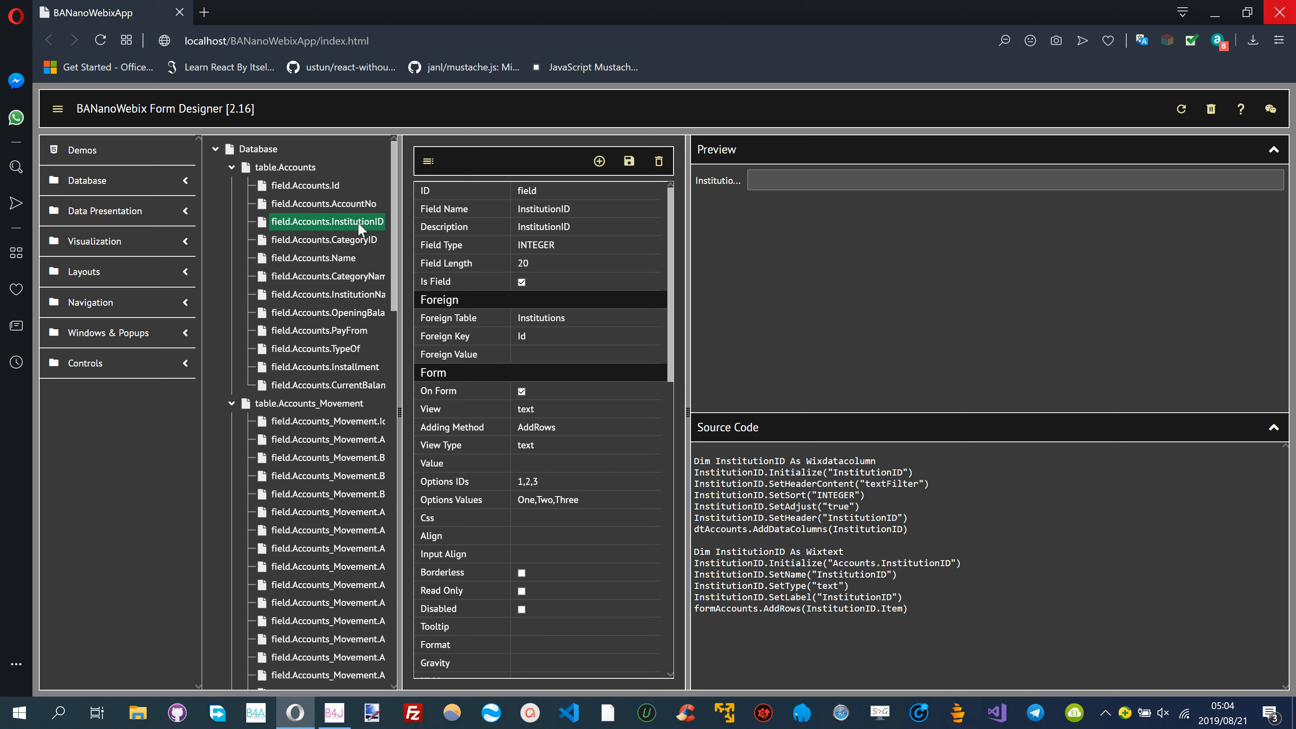
{"action": "mouse_move", "coordinate": [536, 365]}
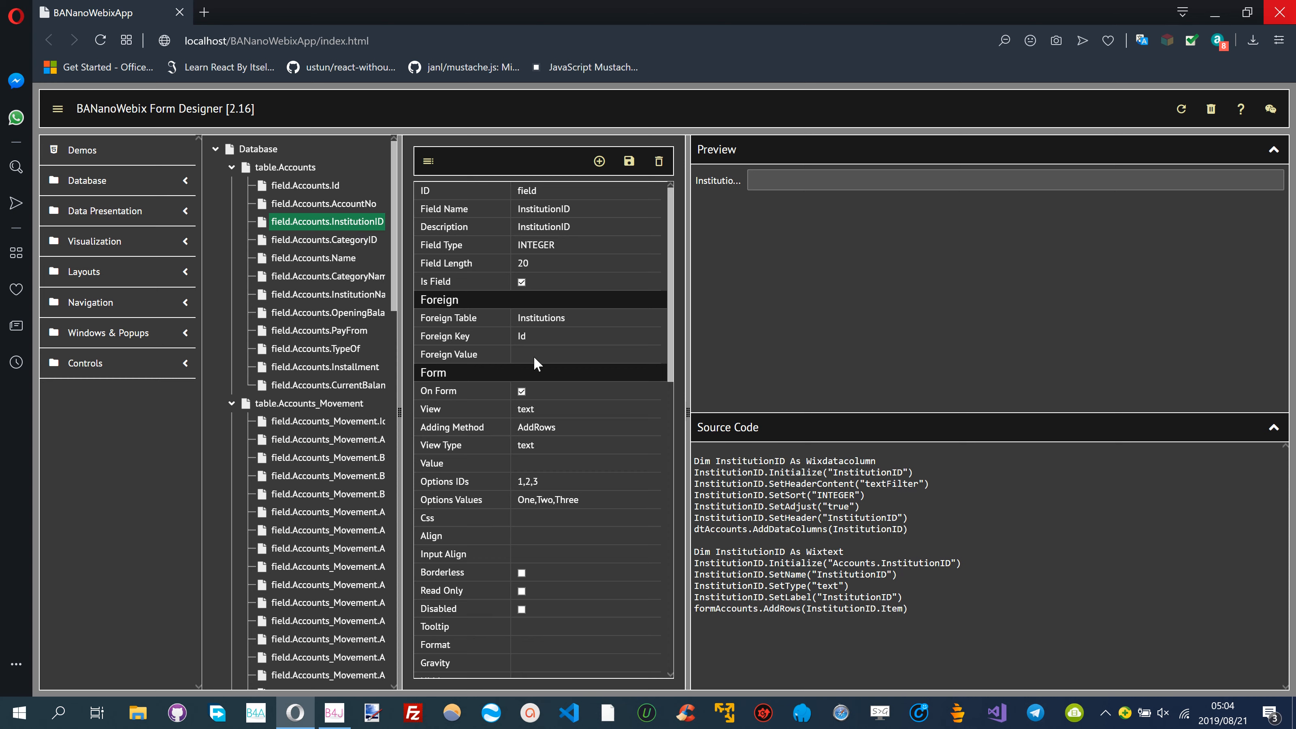
{"action": "left_click", "coordinate": [585, 354]}
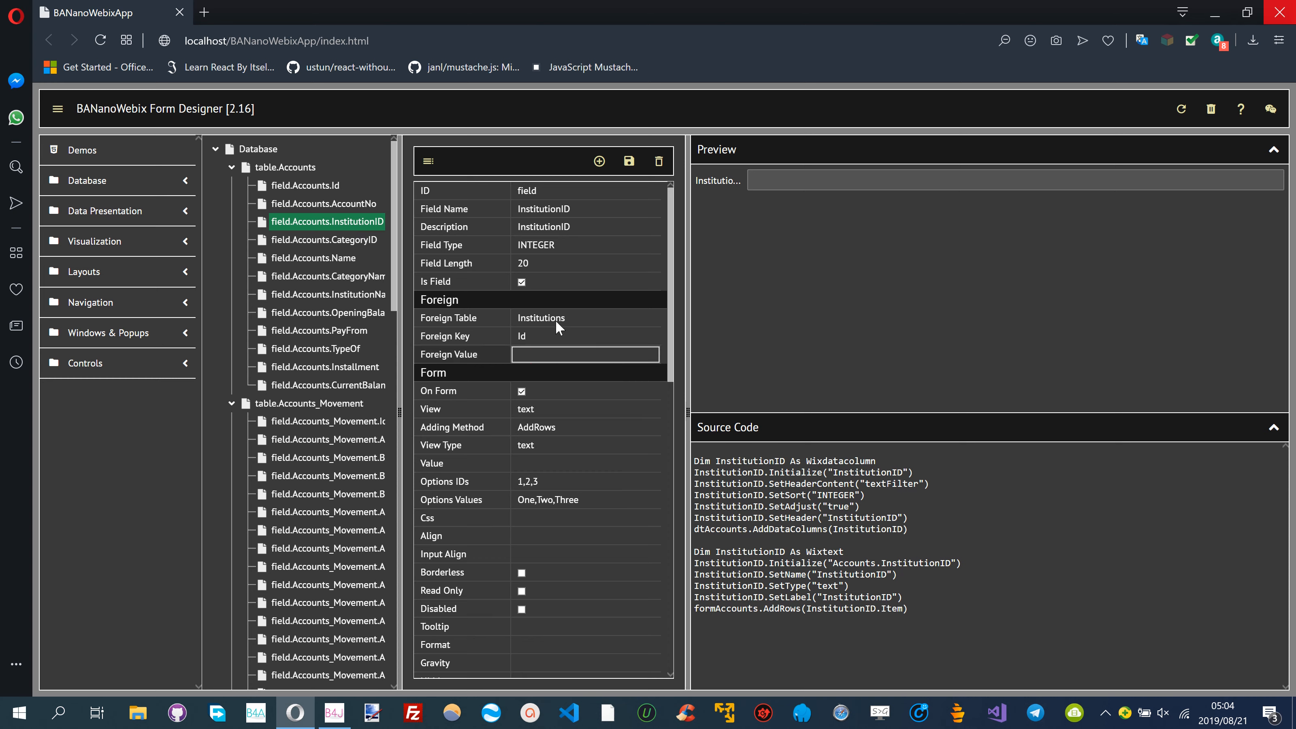